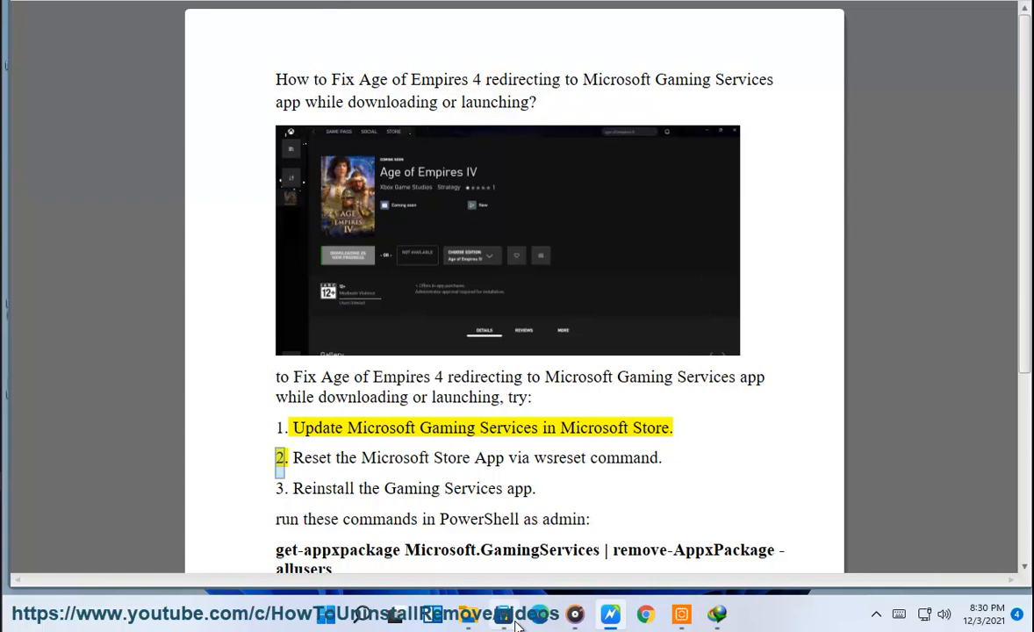
Select the wsreset command in step 2 of the Word guide and bring up Windows search
{"action": "left_click", "coordinate": [503, 614]}
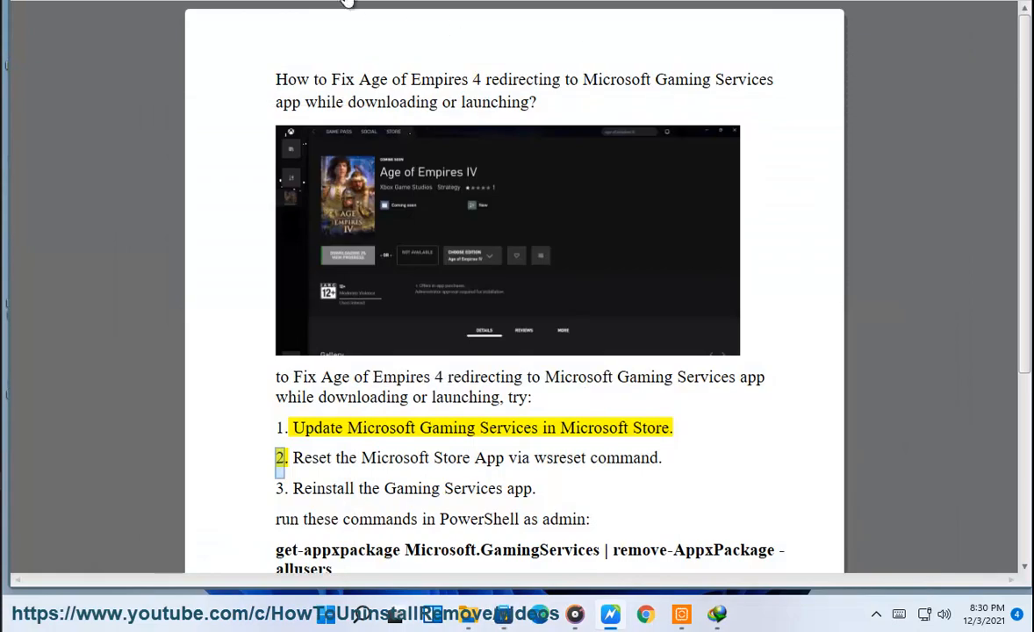
{"action": "double_click", "coordinate": [559, 457]}
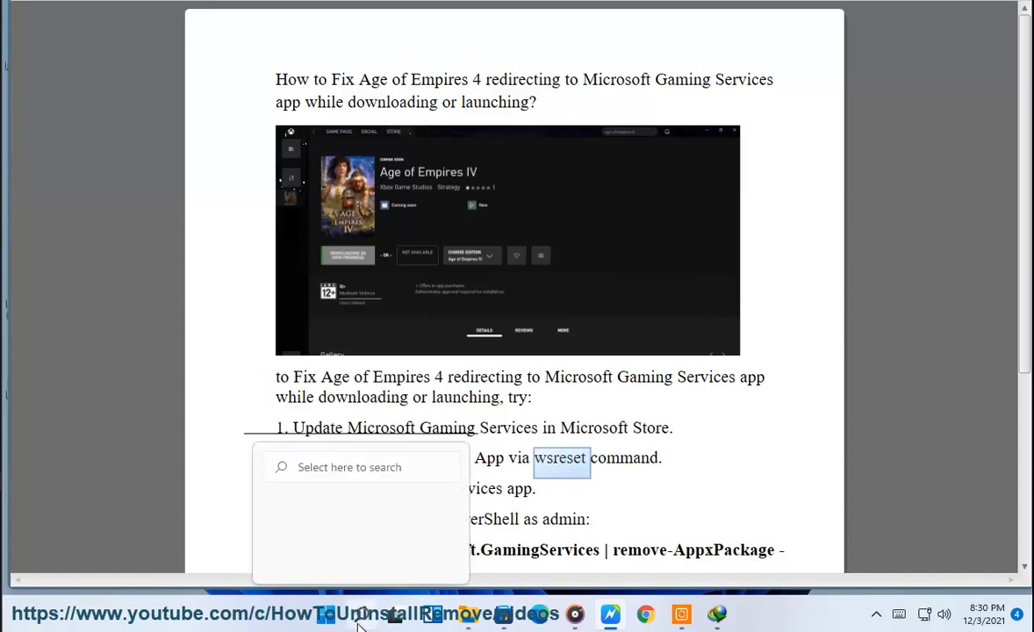
Run wsreset from Start search, then launch PowerShell as administrator and approve the UAC prompt
{"action": "type", "text": "wsreset"}
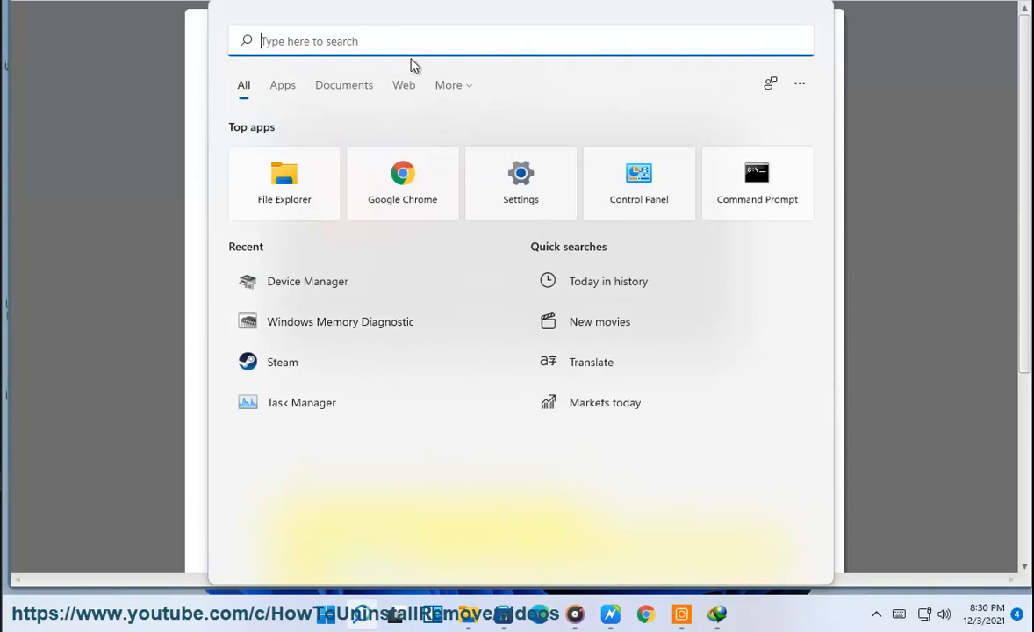
{"action": "type", "text": "PO"}
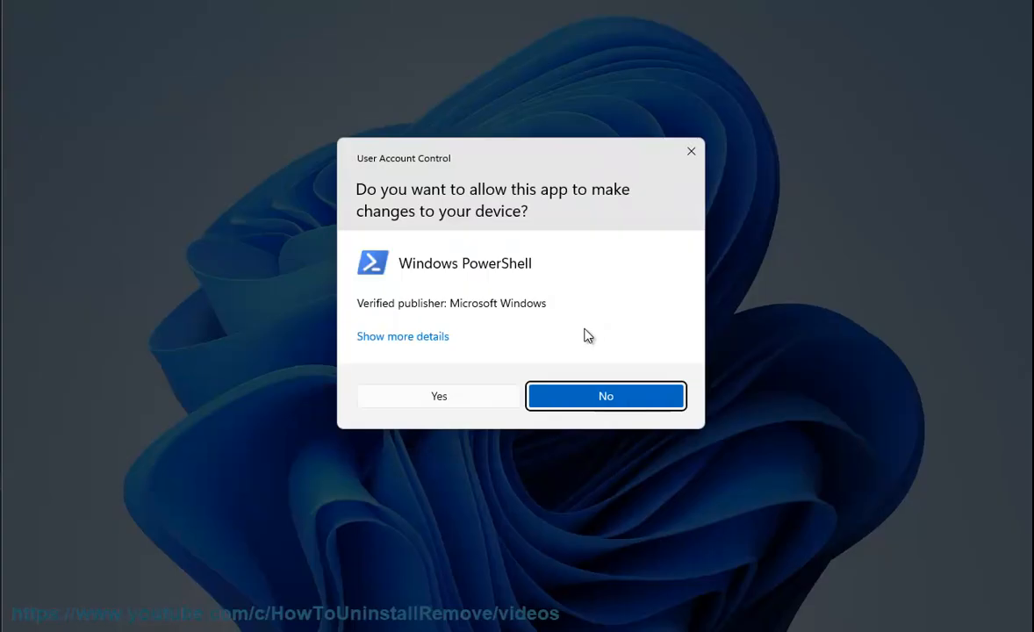
{"action": "left_click", "coordinate": [439, 396]}
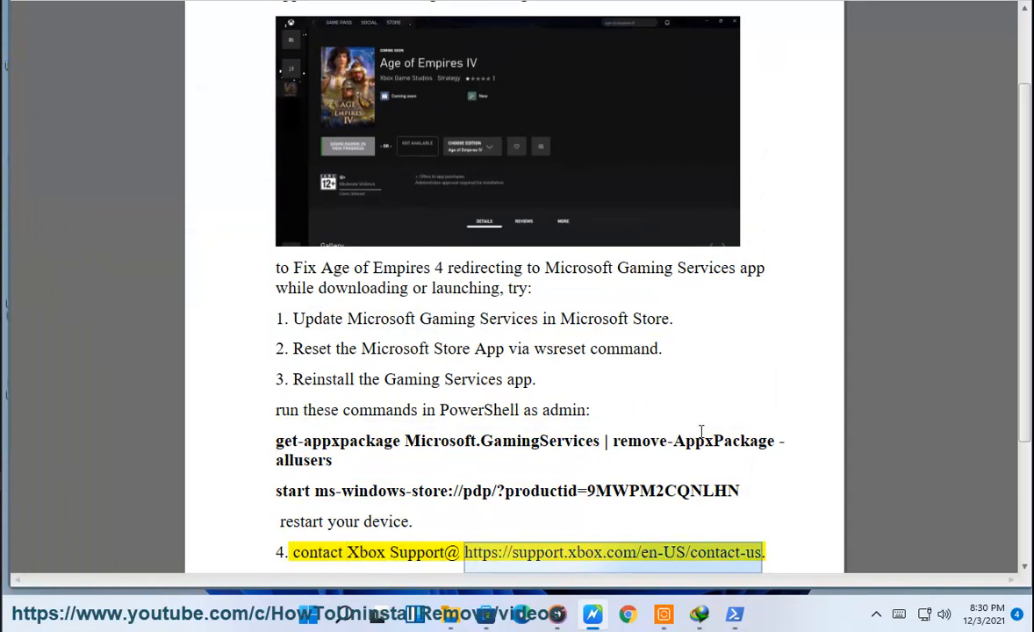
{"action": "mouse_move", "coordinate": [711, 410]}
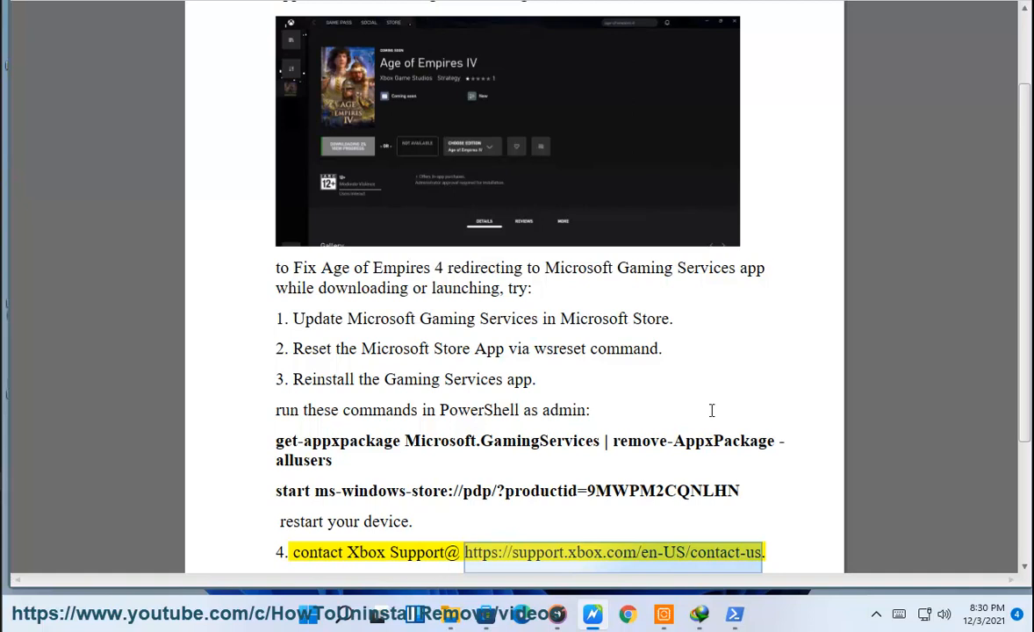